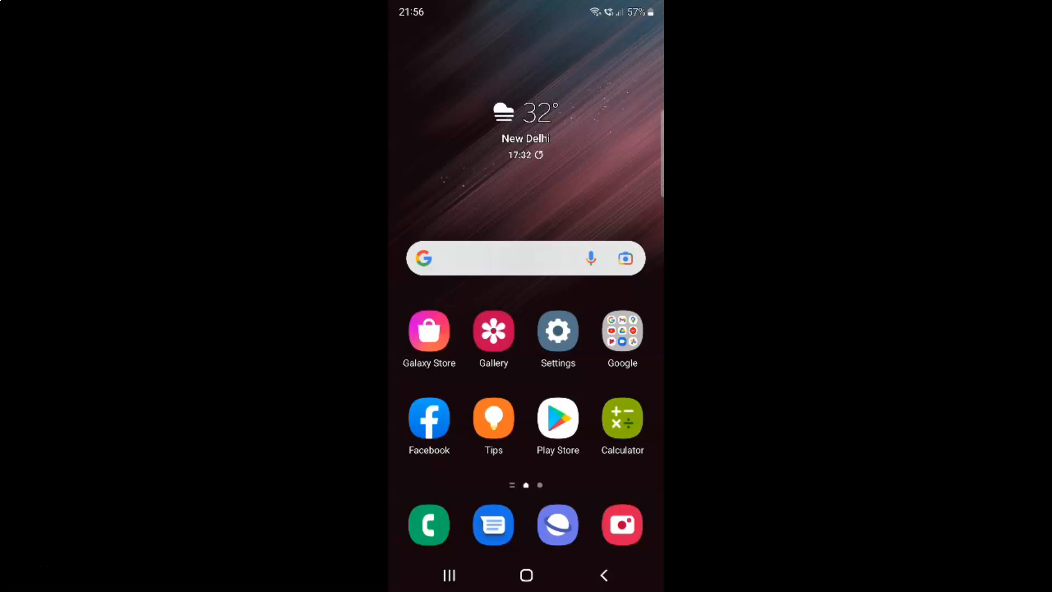
mouse_move(557, 174)
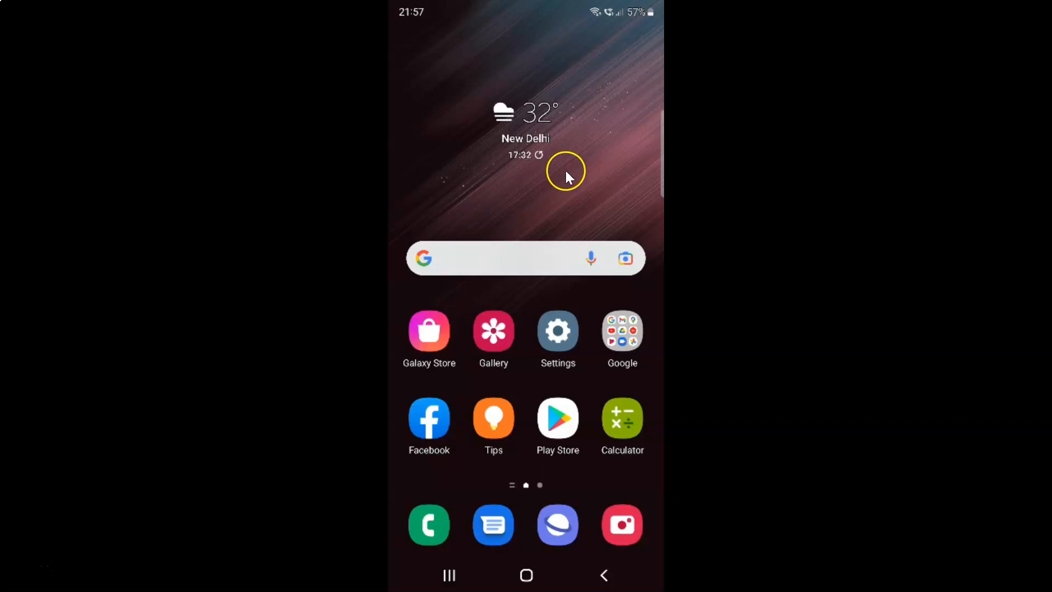
mouse_move(556, 175)
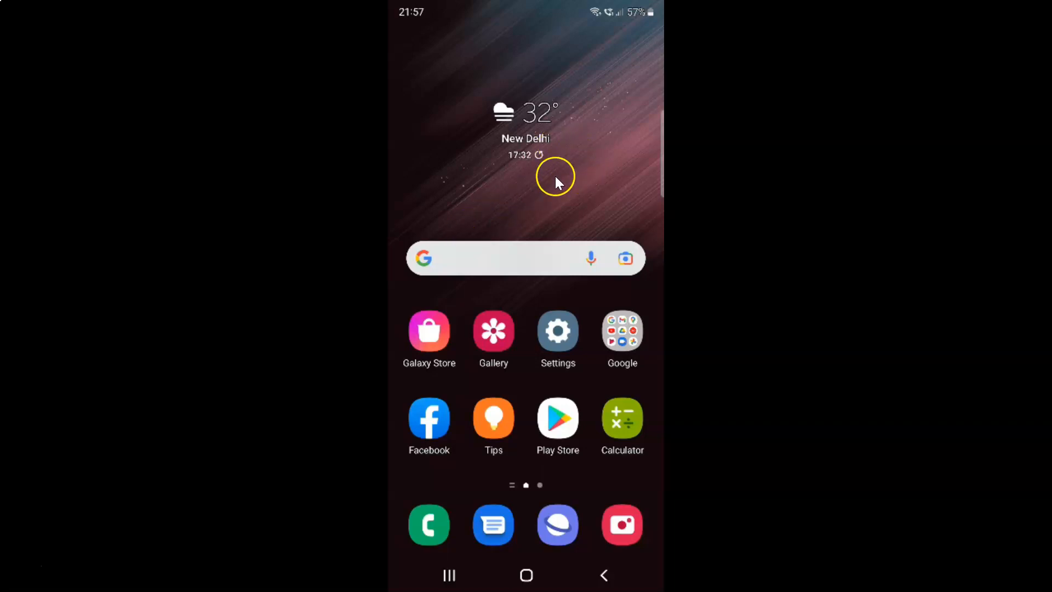
mouse_move(545, 180)
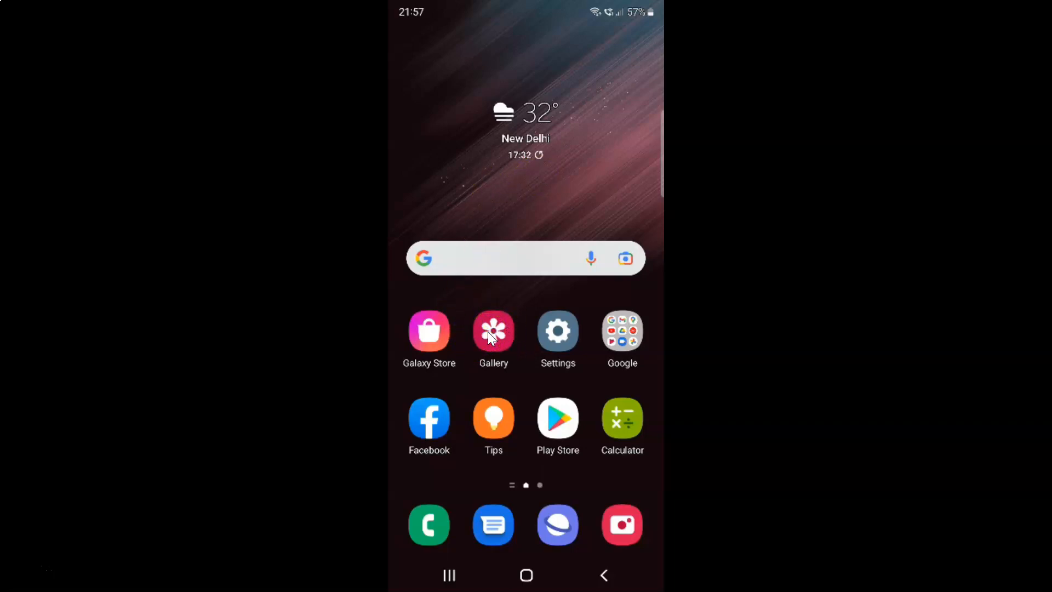
Step: Launch Gallery, reveal the extra collections menu and enter the Trash collection
left_click(493, 331)
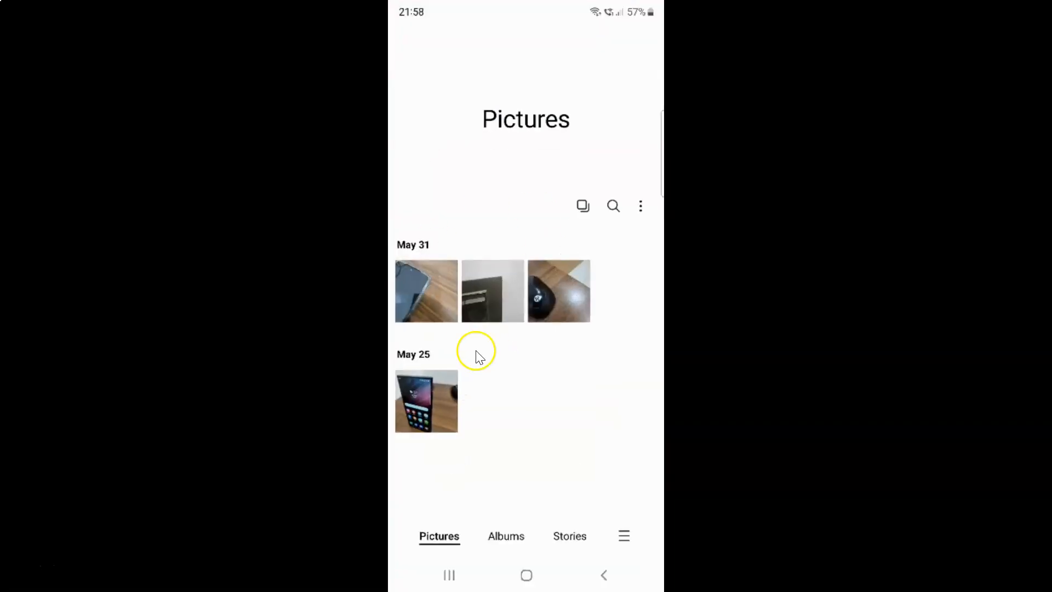
mouse_move(494, 370)
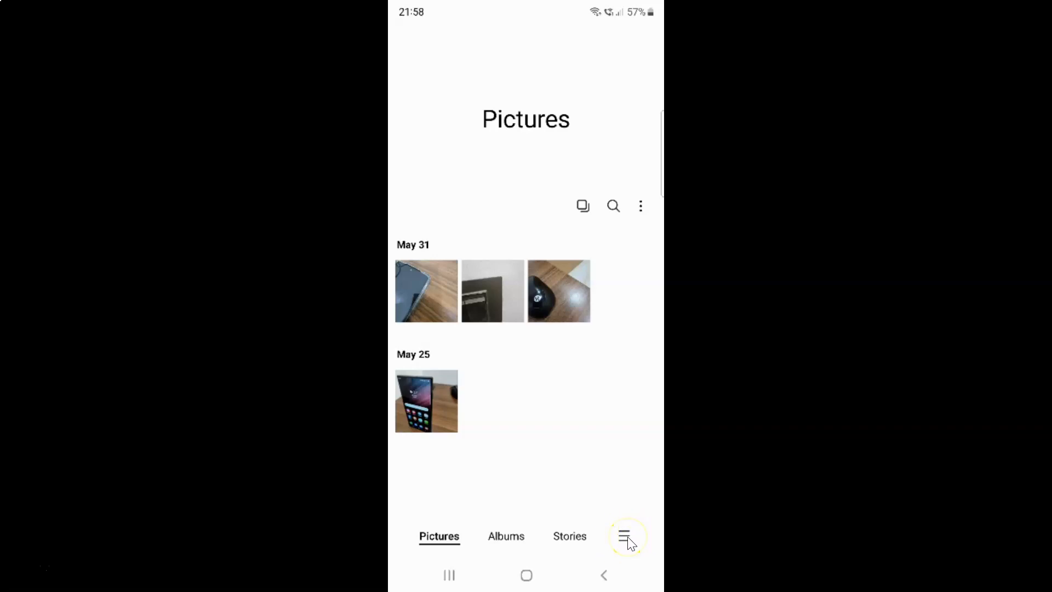
left_click(625, 536)
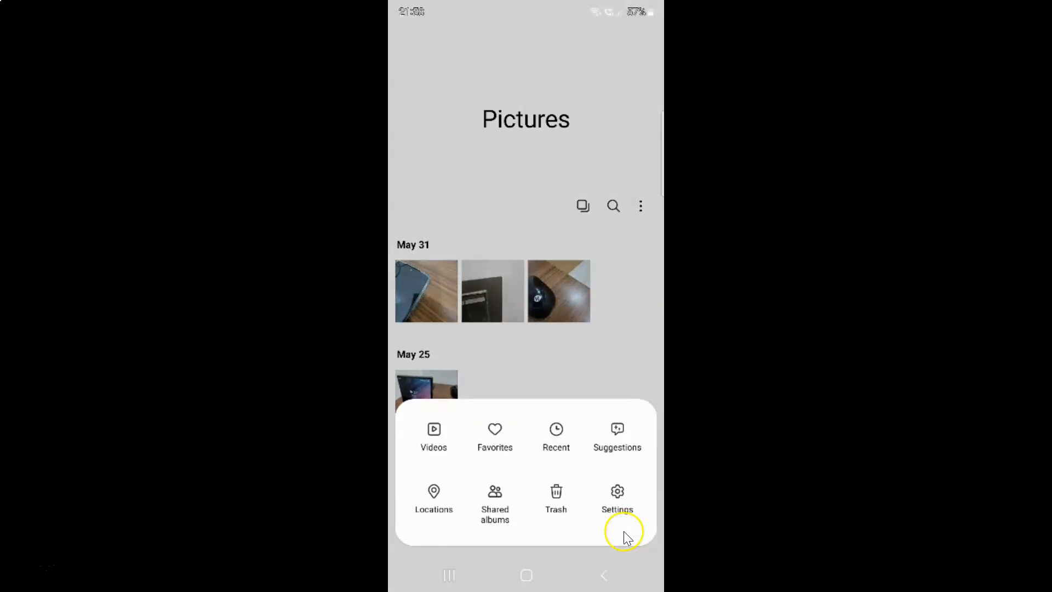
mouse_move(567, 490)
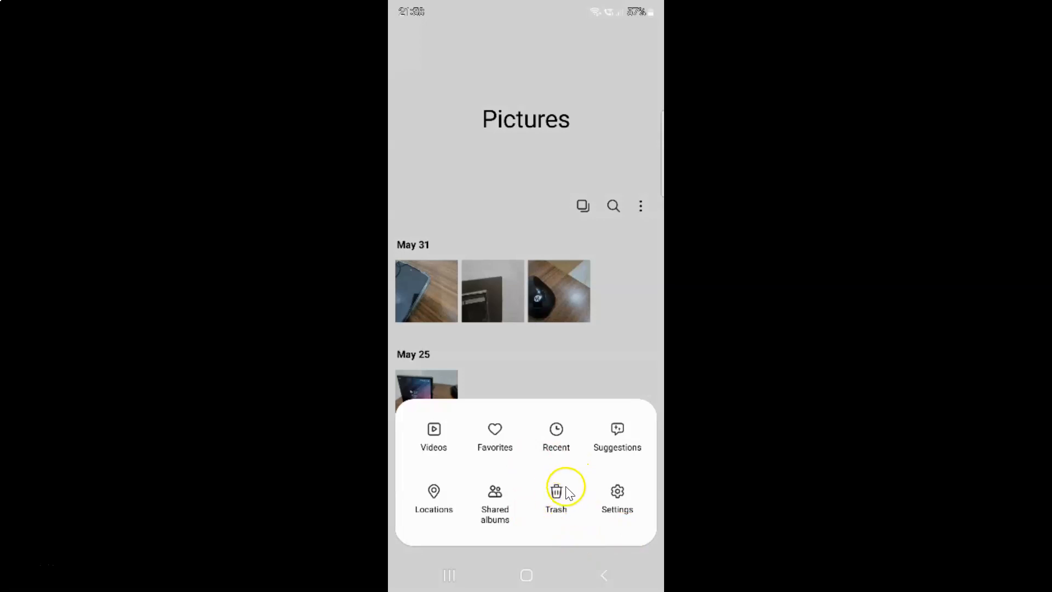
left_click(556, 493)
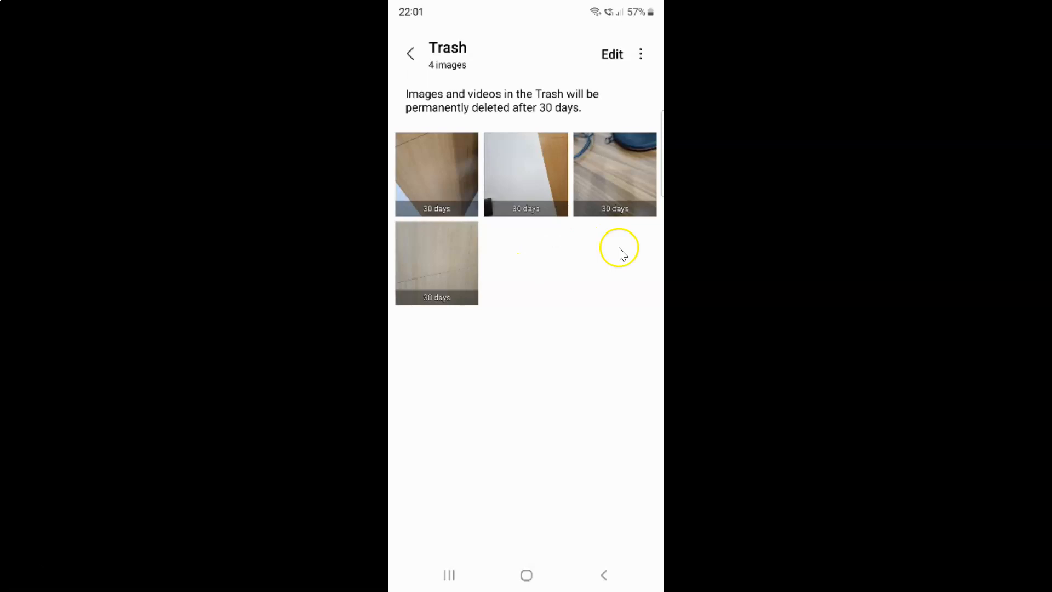
mouse_move(654, 134)
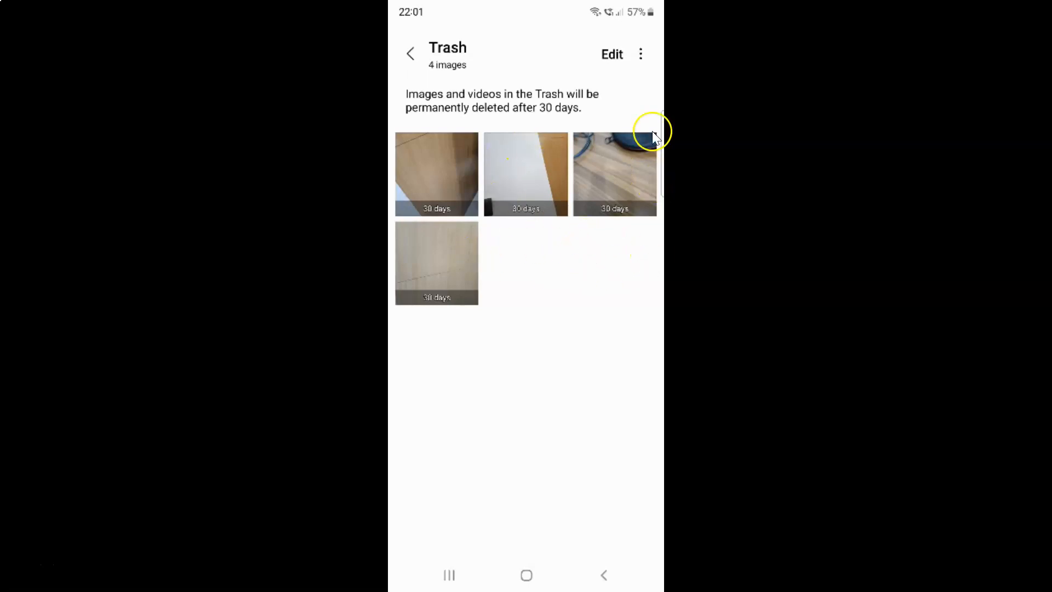
Step: Request emptying the Trash of its four images via More options
left_click(640, 53)
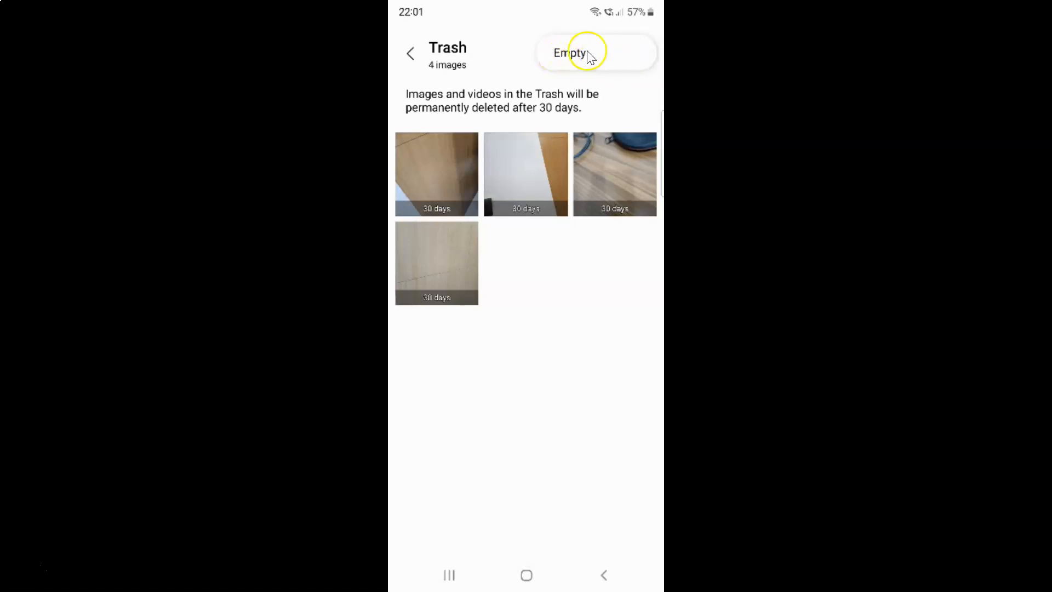
left_click(570, 52)
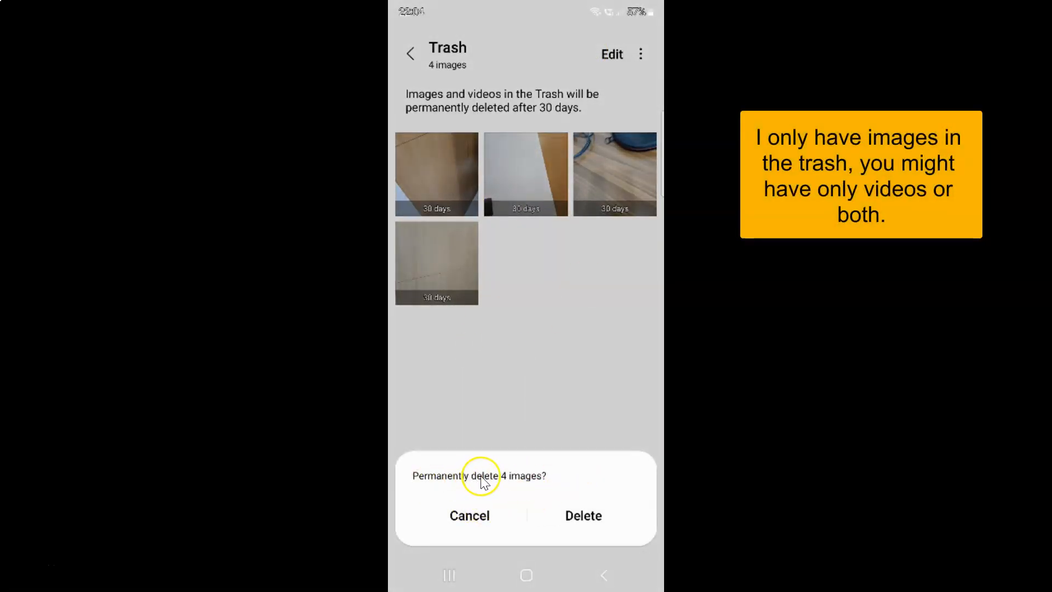
mouse_move(506, 465)
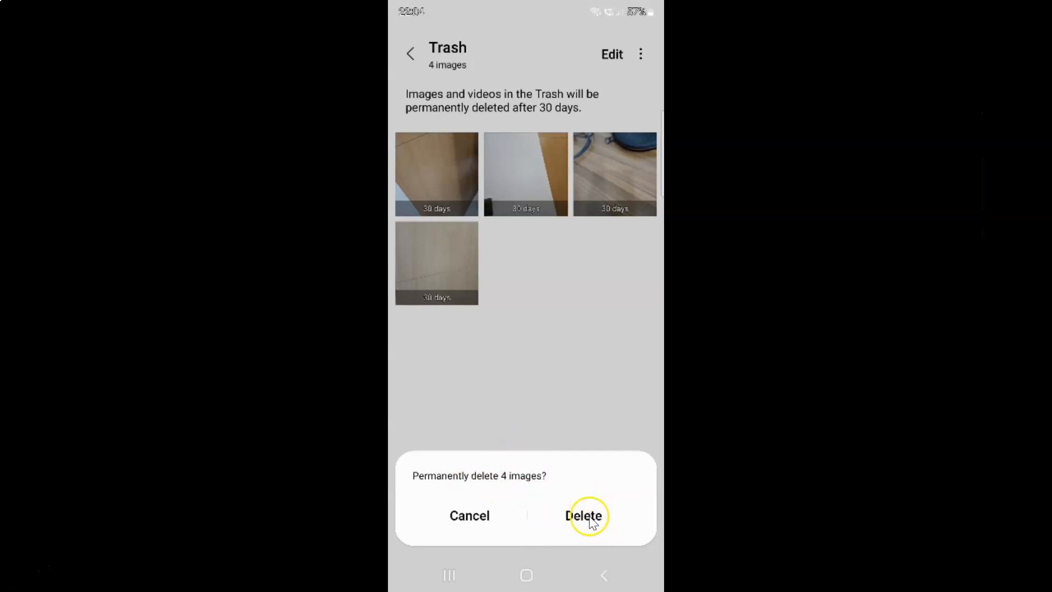
Step: Confirm permanent deletion of the 4 images, then go back to the Pictures view
left_click(584, 516)
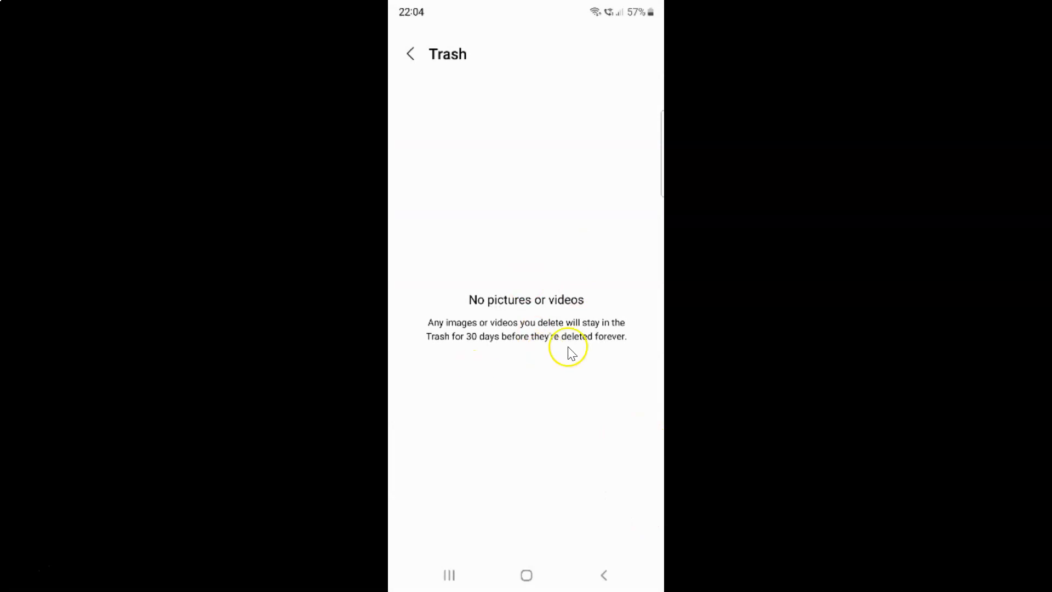
mouse_move(541, 219)
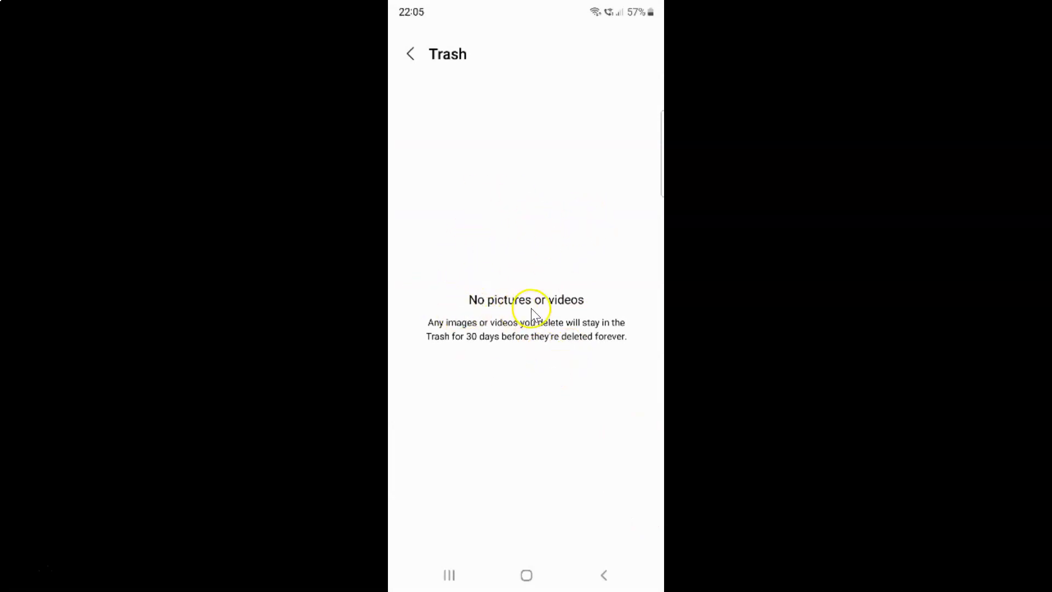
mouse_move(542, 319)
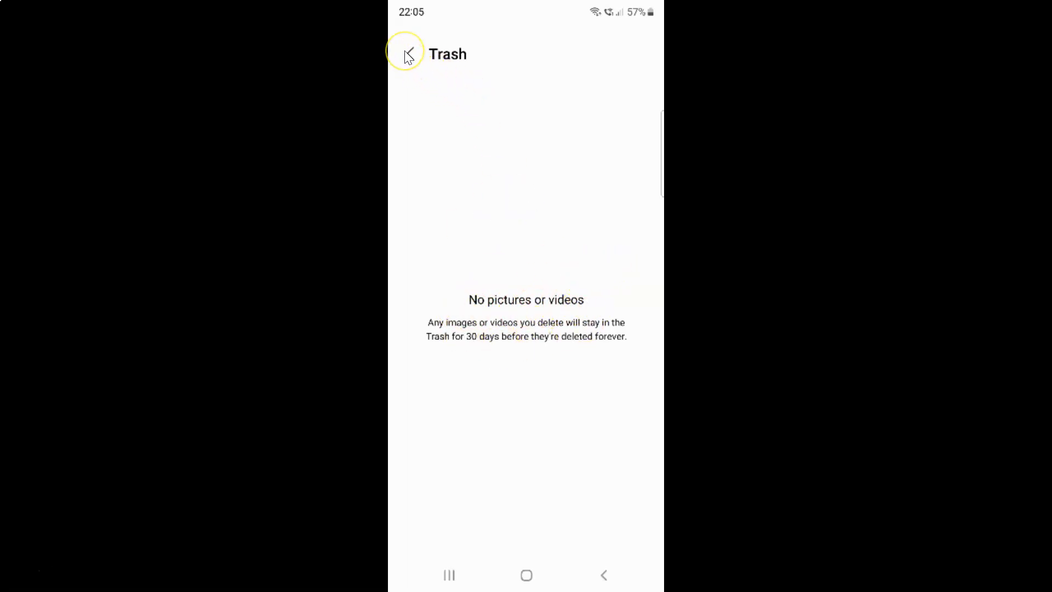
left_click(408, 53)
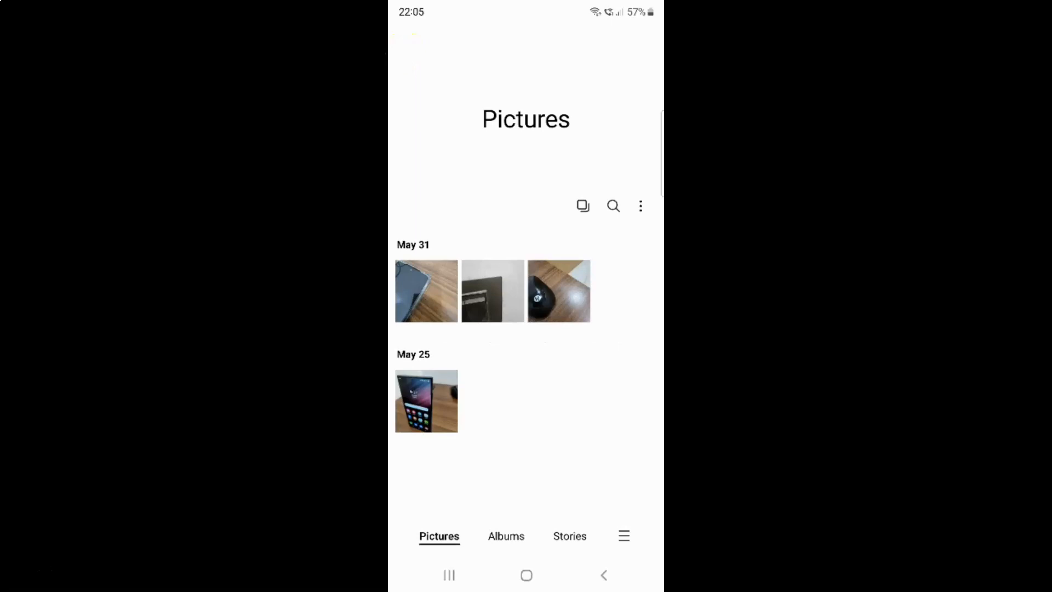